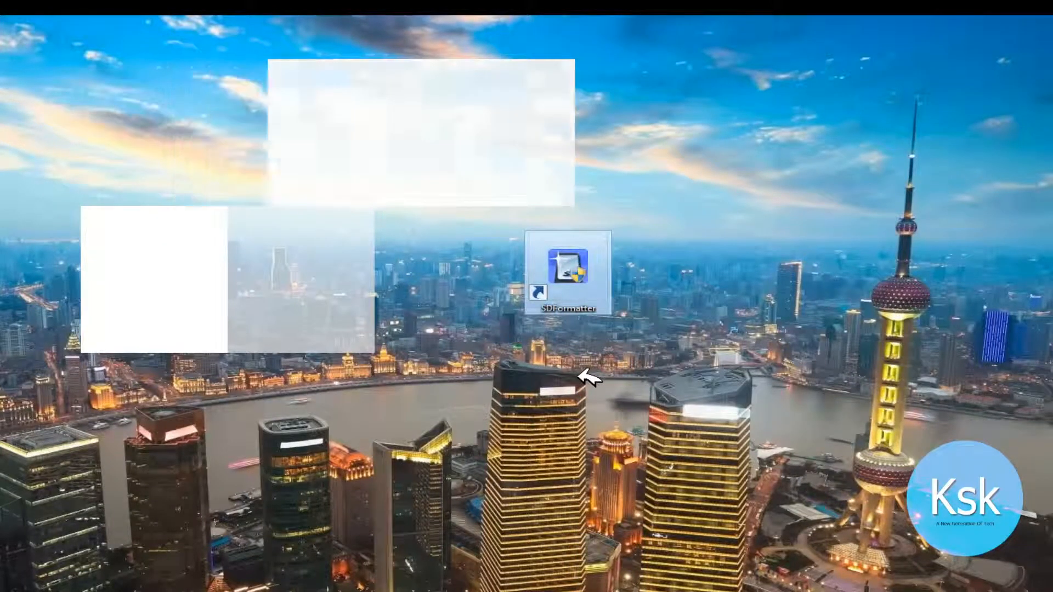
# Quick-format the 14.7 GB drive G: as FAT32 in SDFormatter with size adjustment on
pyautogui.doubleClick(568, 267)
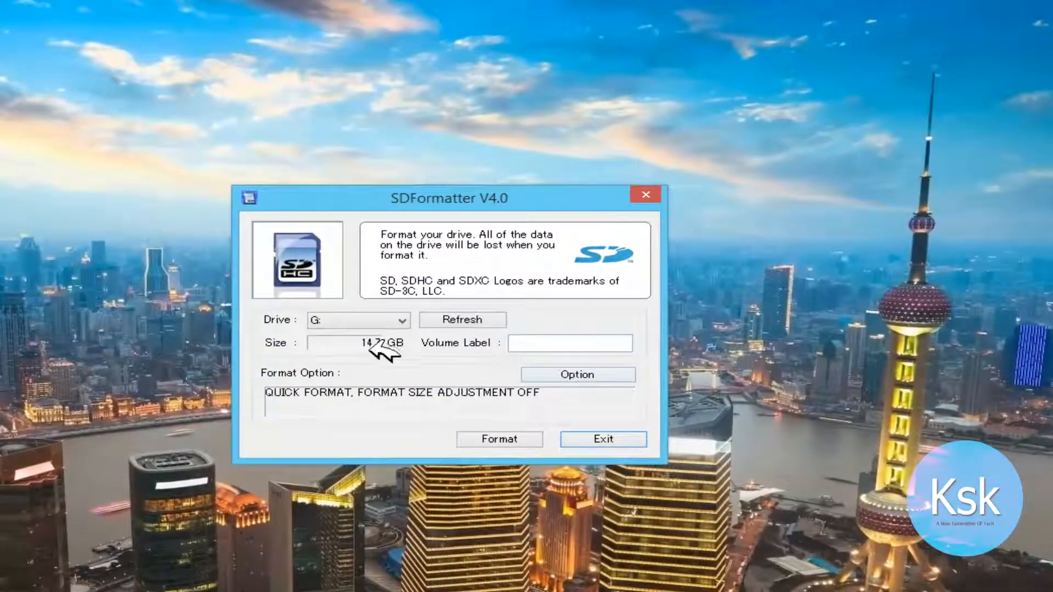
pyautogui.click(577, 374)
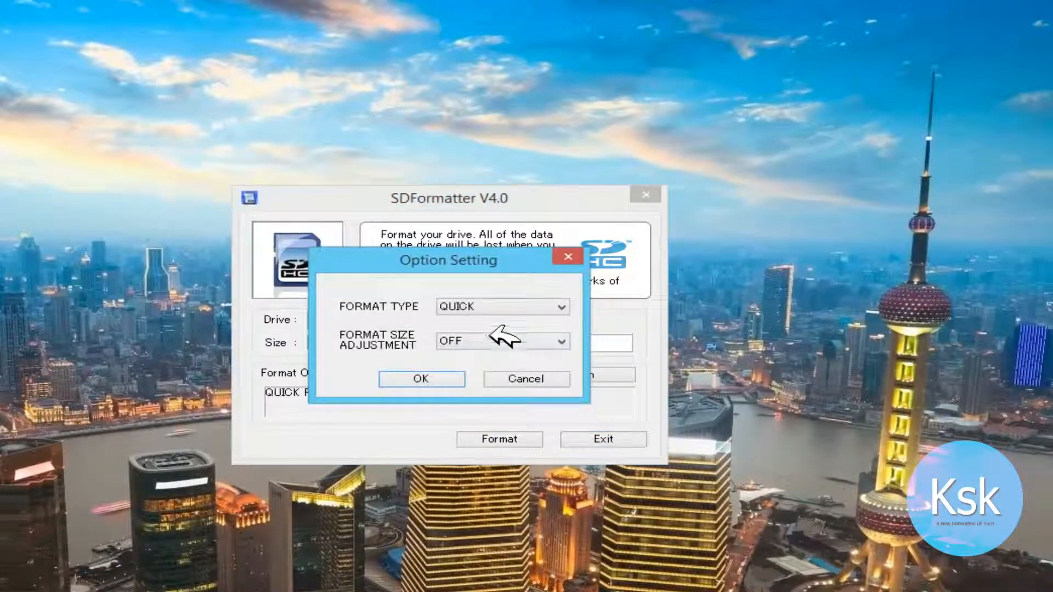
pyautogui.click(420, 379)
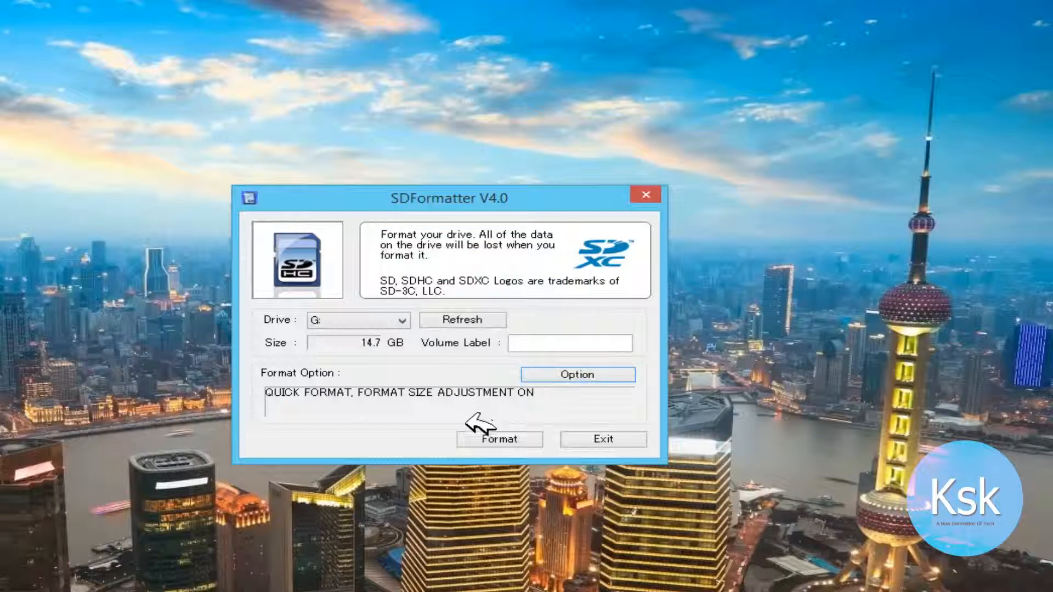
pyautogui.click(499, 440)
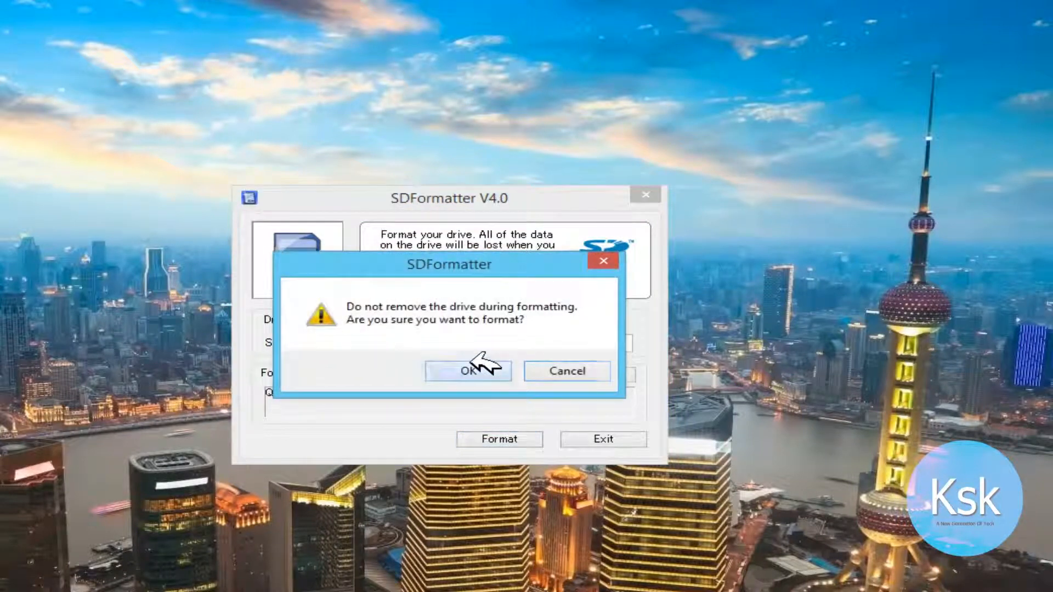
pyautogui.click(467, 371)
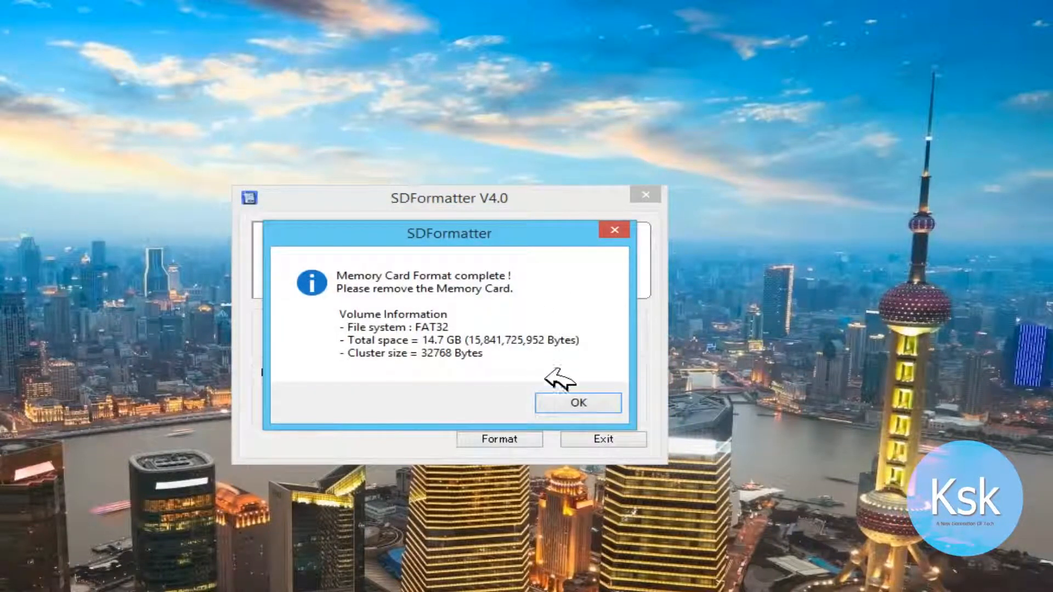
pyautogui.click(577, 403)
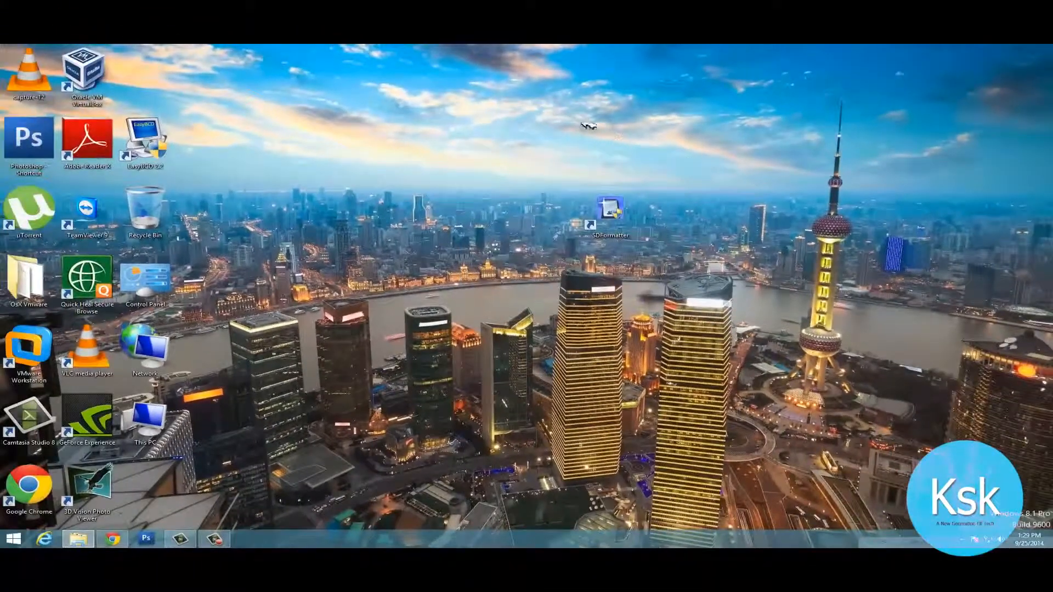
# Launch Command Prompt as administrator from Windows Search and centre its window
pyautogui.press('Win+Q')
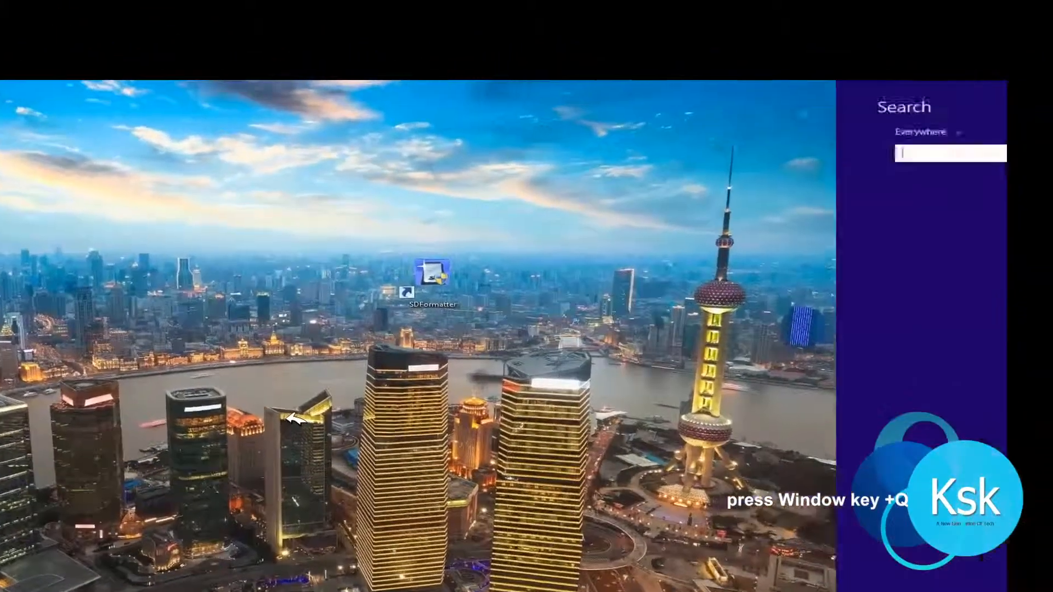
pyautogui.write('cmd')
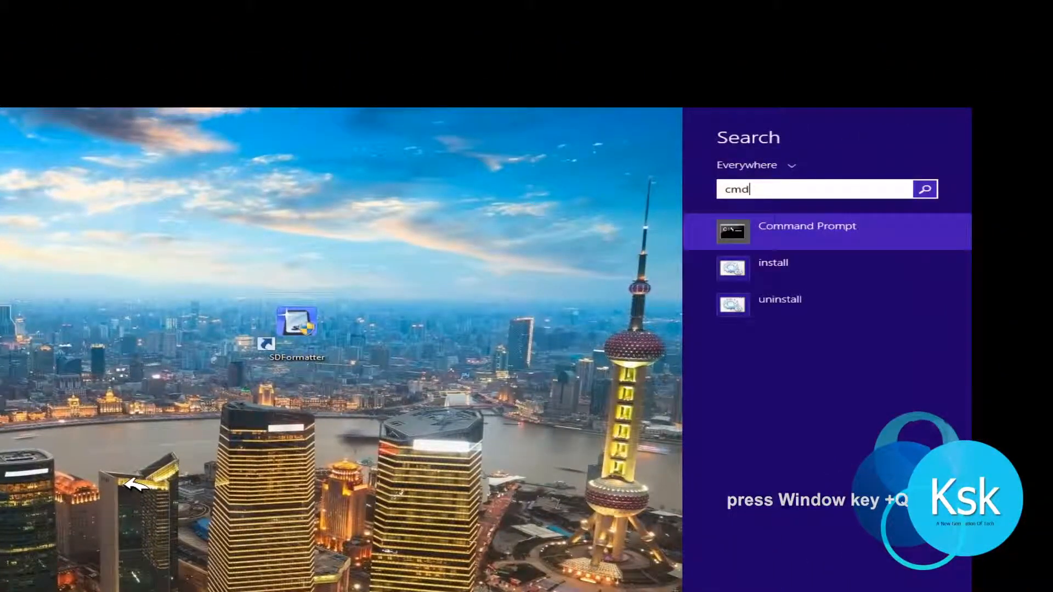
pyautogui.rightClick(806, 225)
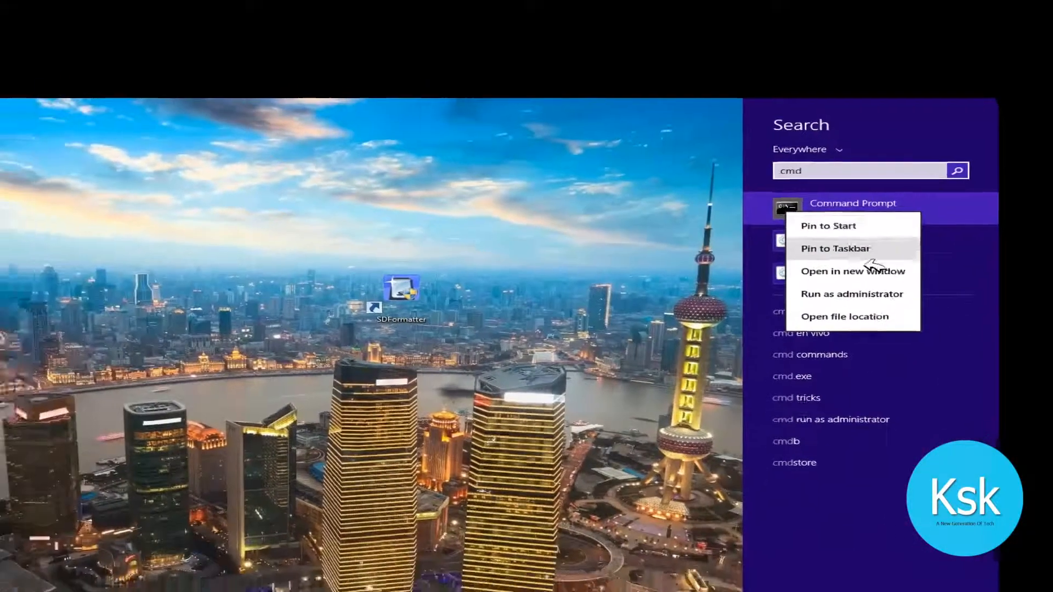
pyautogui.click(851, 293)
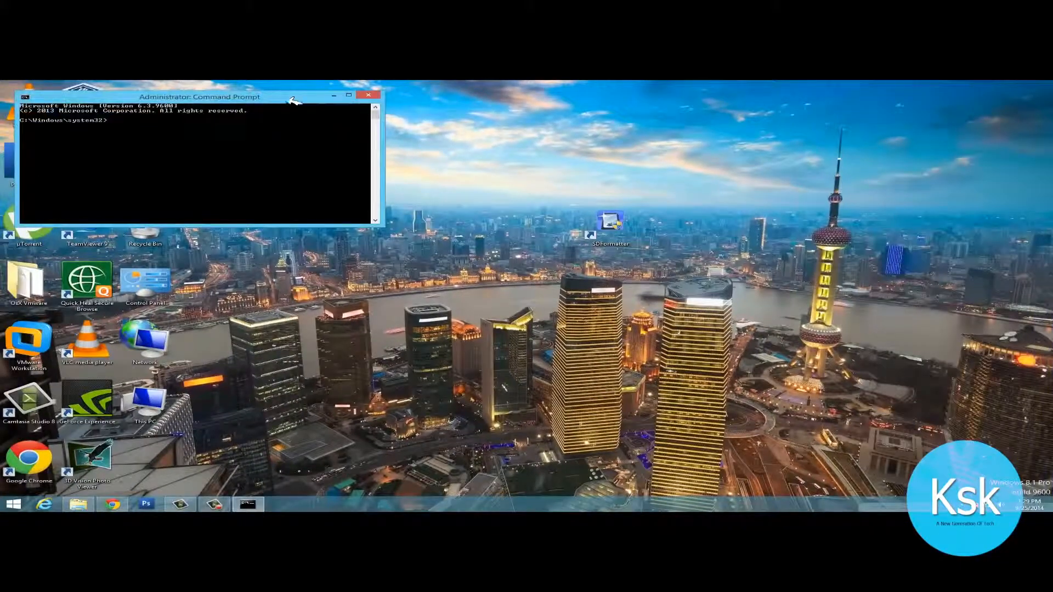
pyautogui.moveTo(198, 96); pyautogui.dragTo(563, 182)
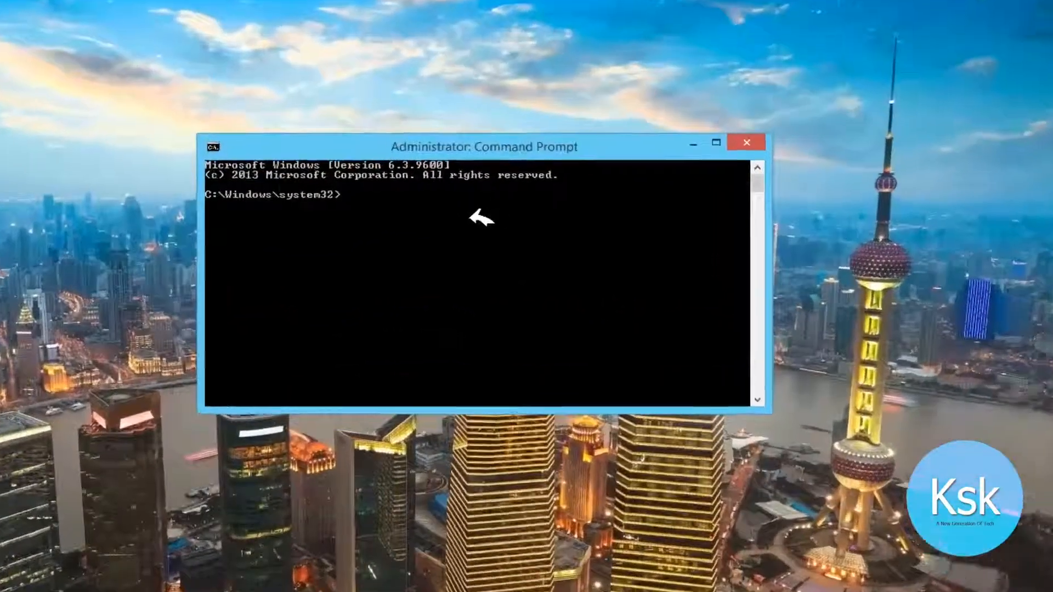
# Start DiskPart and list disks, showing Disk 0 (931 GB) and Disk 1 (14 GB)
pyautogui.write('diskpart')
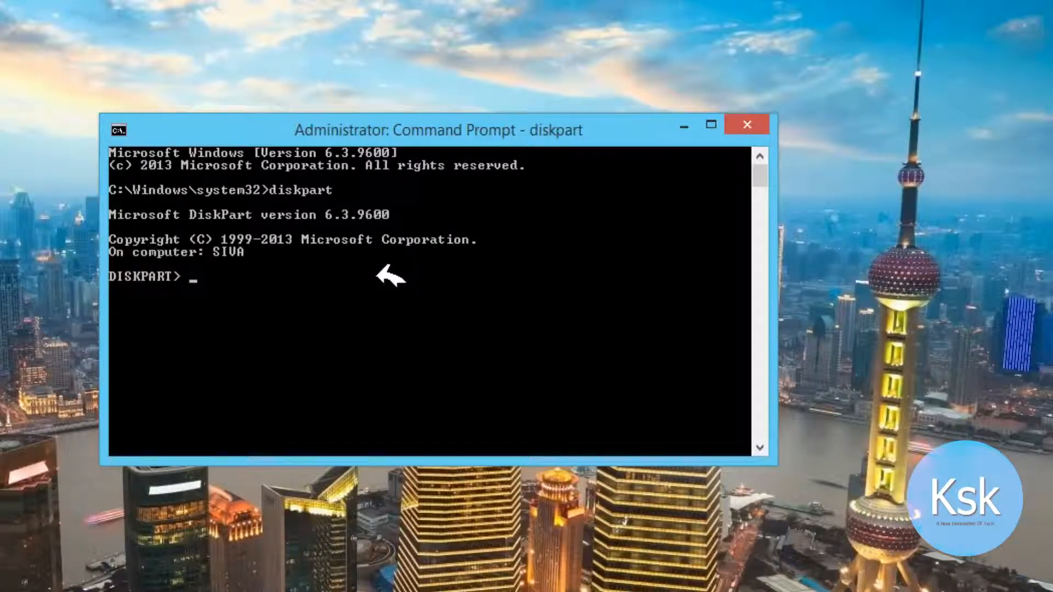
pyautogui.write('list disk')
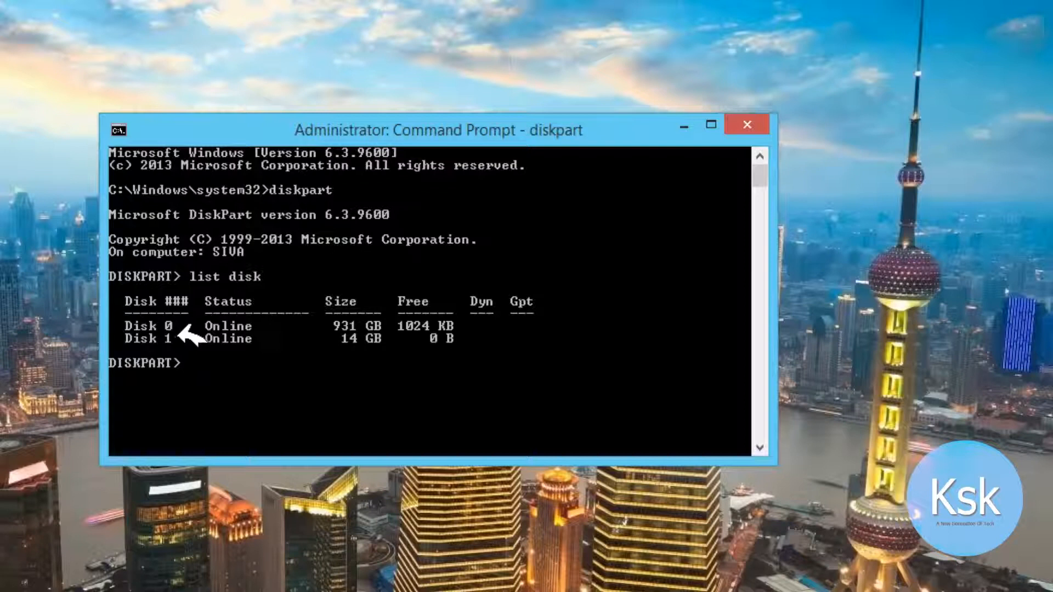
pyautogui.moveTo(178, 342)
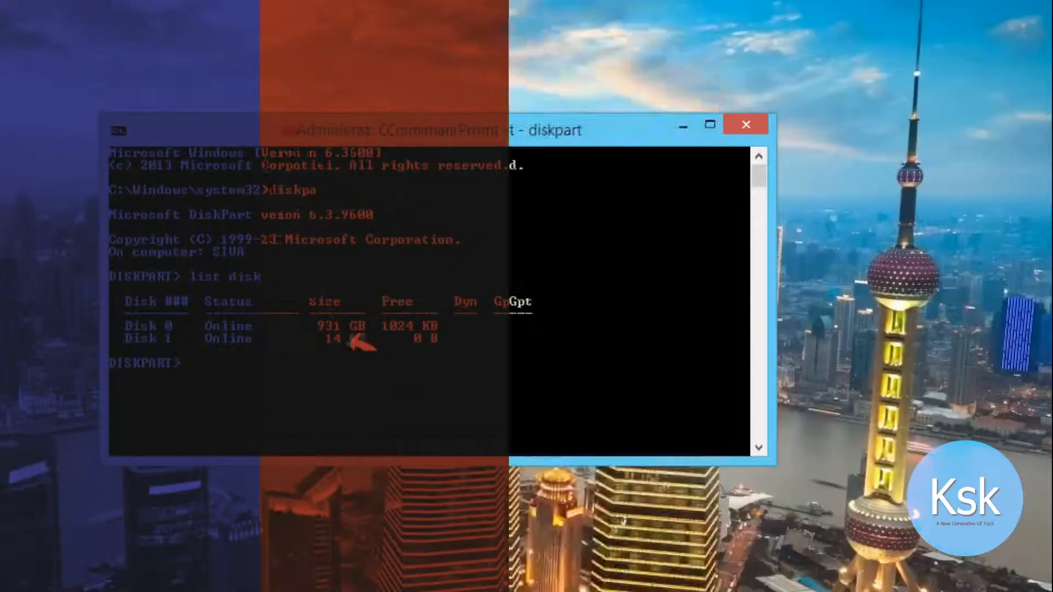
# Select disk 1, clean it, and create a primary partition
pyautogui.write('select')
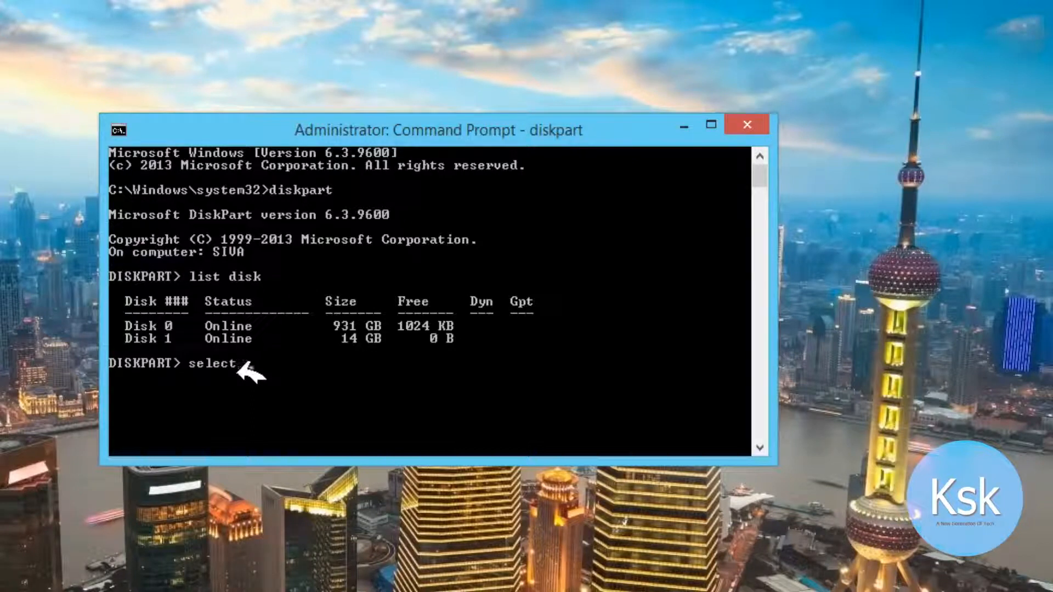
pyautogui.write('disk 1')
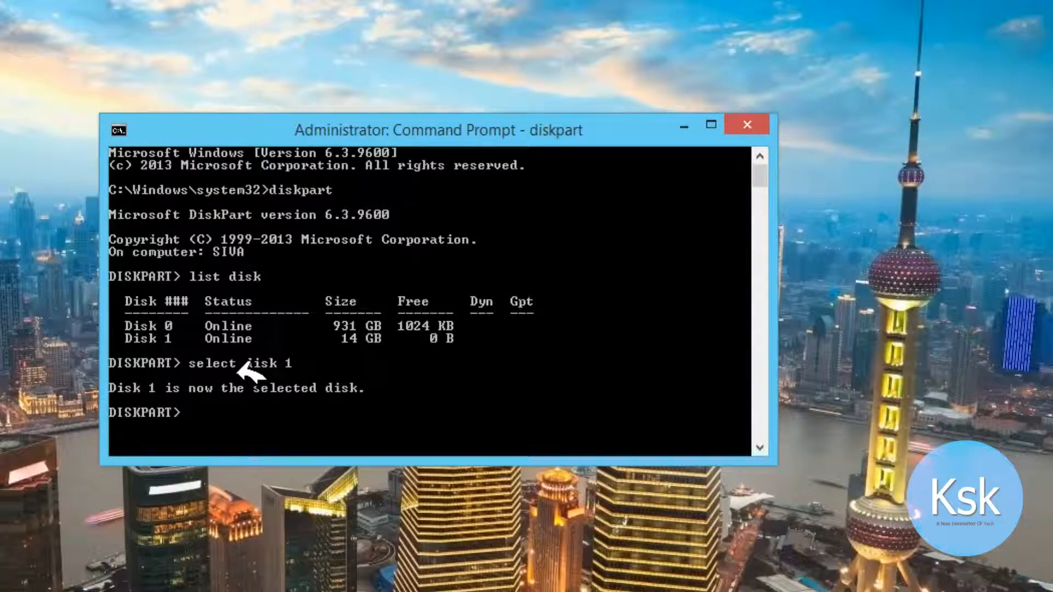
pyautogui.write('c')
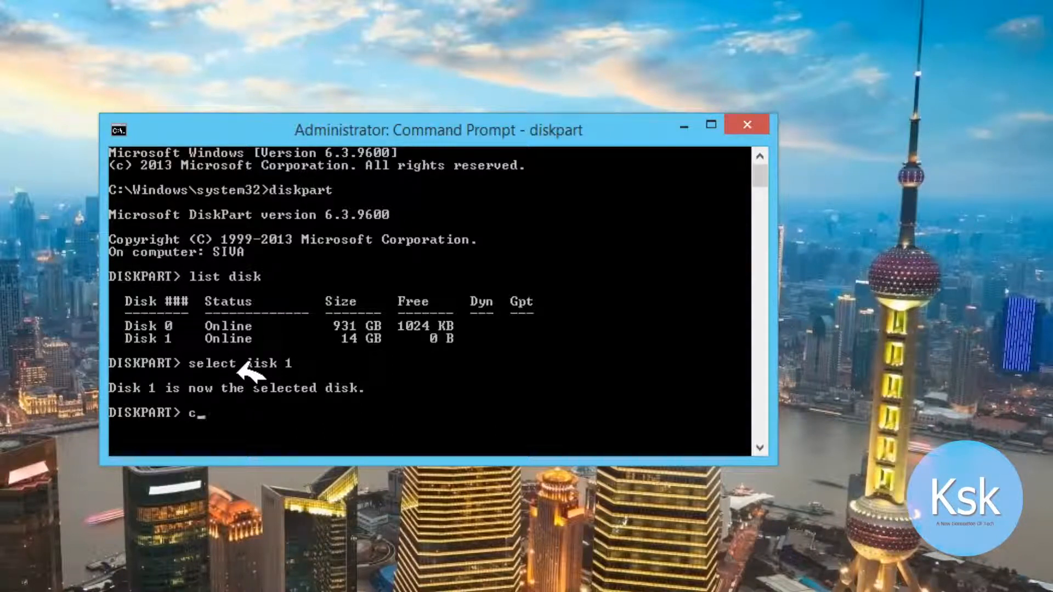
pyautogui.write('lean')
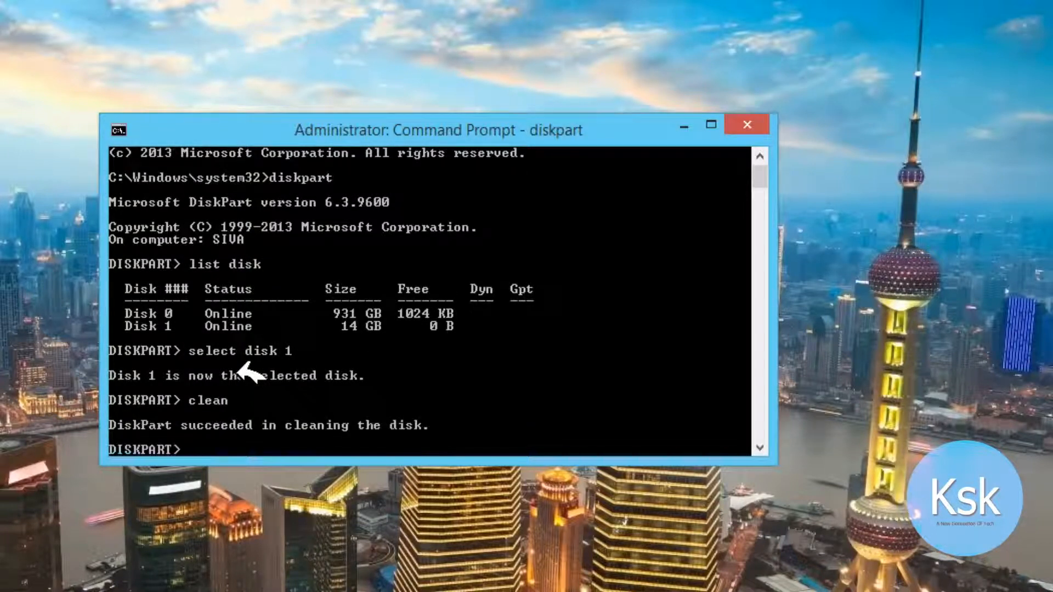
pyautogui.write('c')
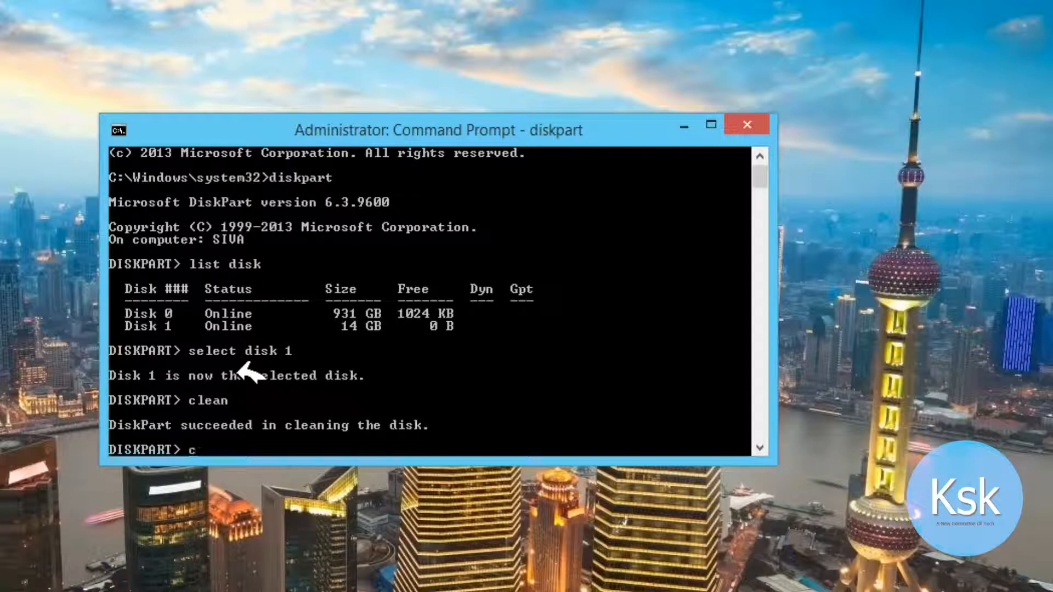
pyautogui.write('reate pari')
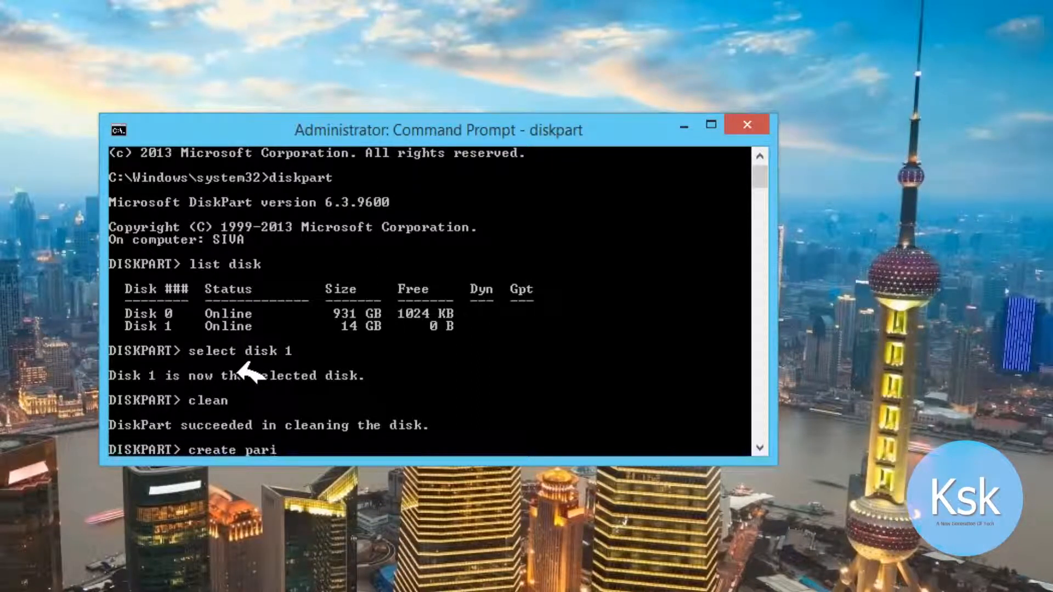
pyautogui.press('Backspace')
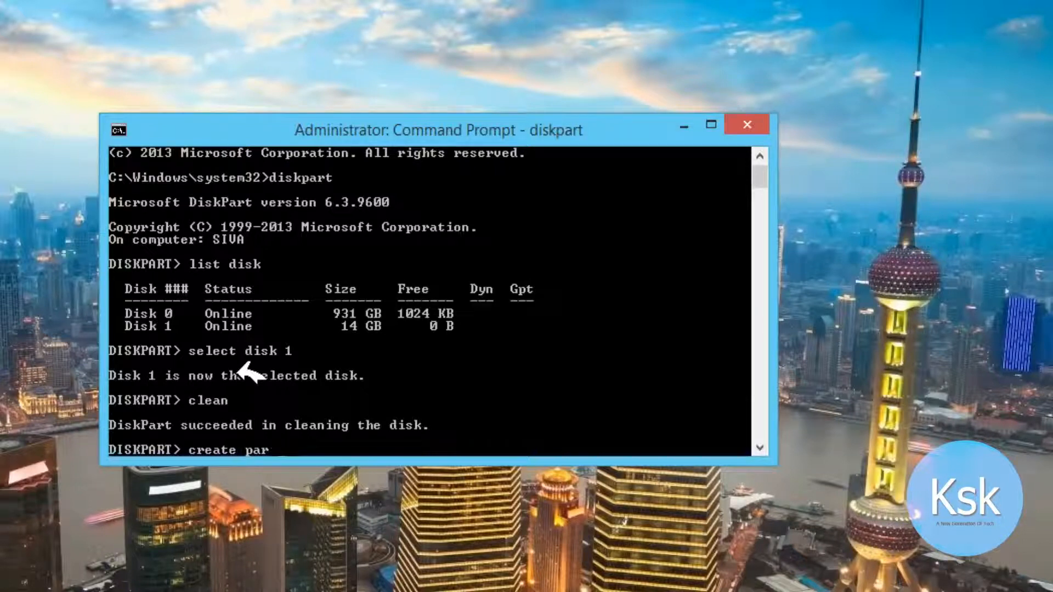
pyautogui.write('tition p')
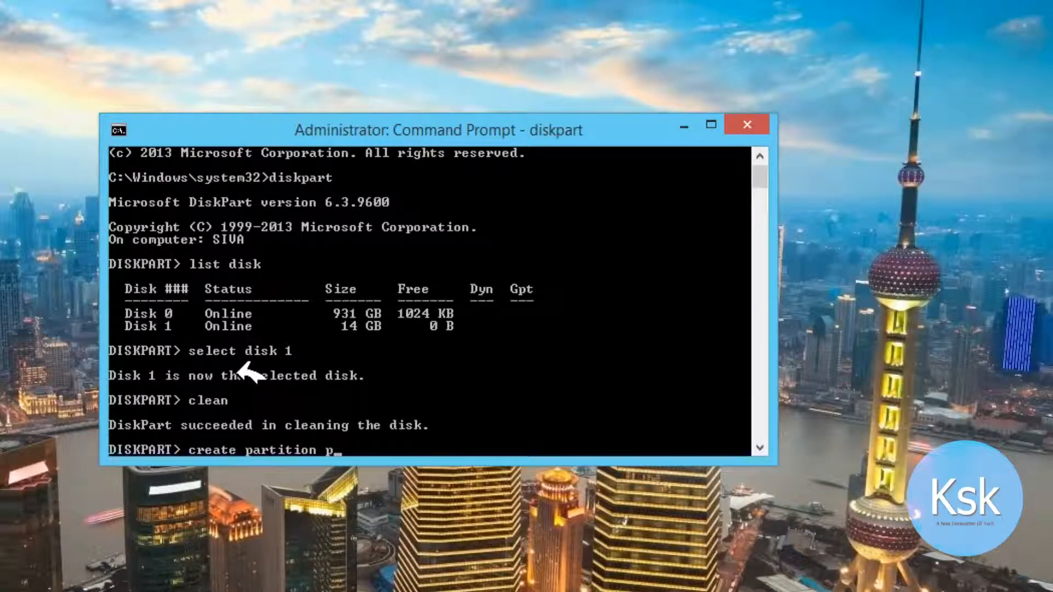
pyautogui.write('rimary')
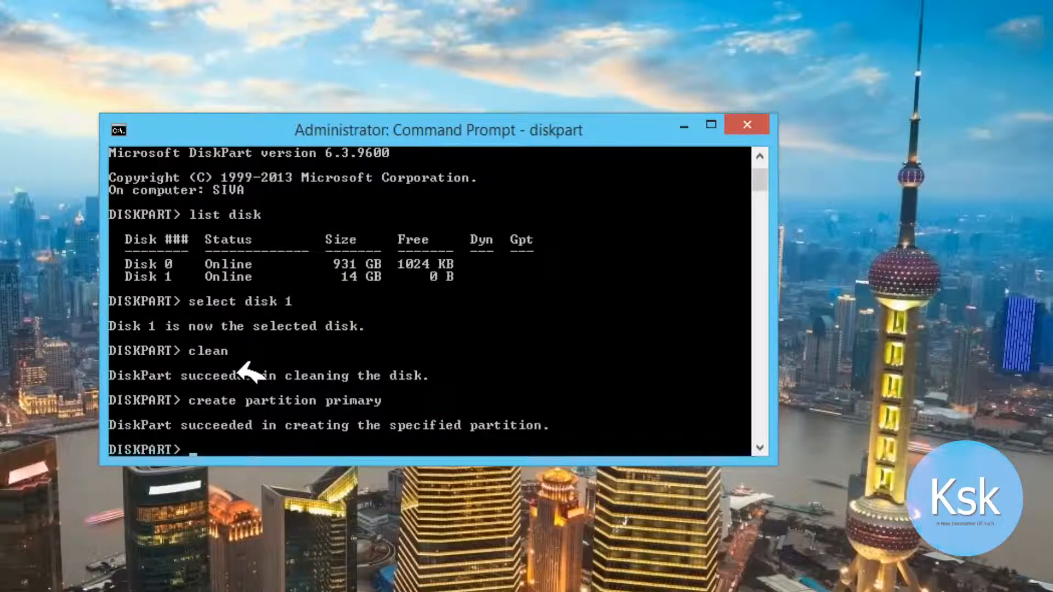
# Select partition 1, mark it active, and quick-format it as NTFS
pyautogui.write('sle')
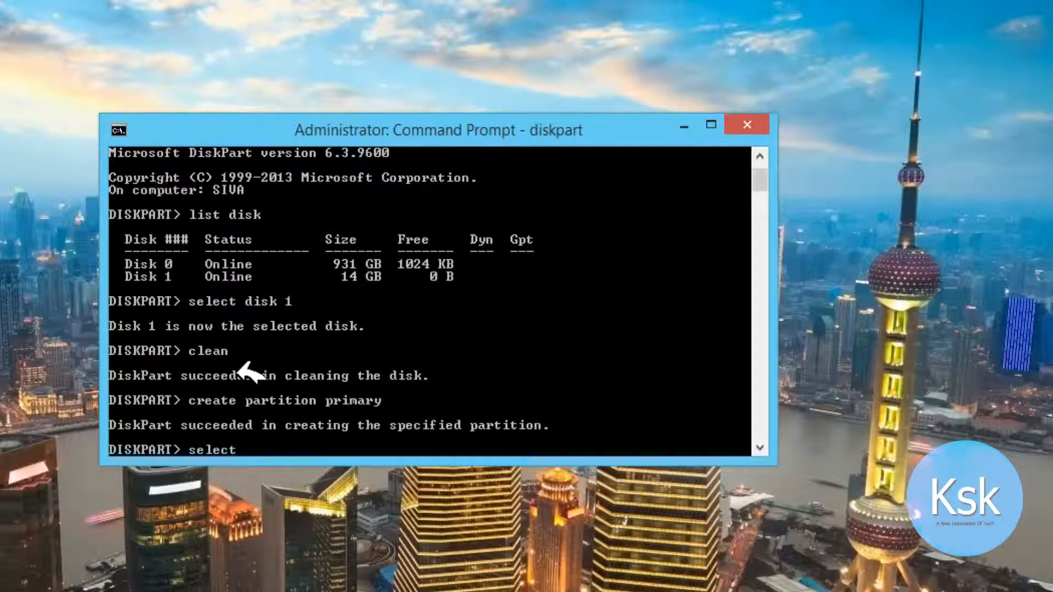
pyautogui.write('part')
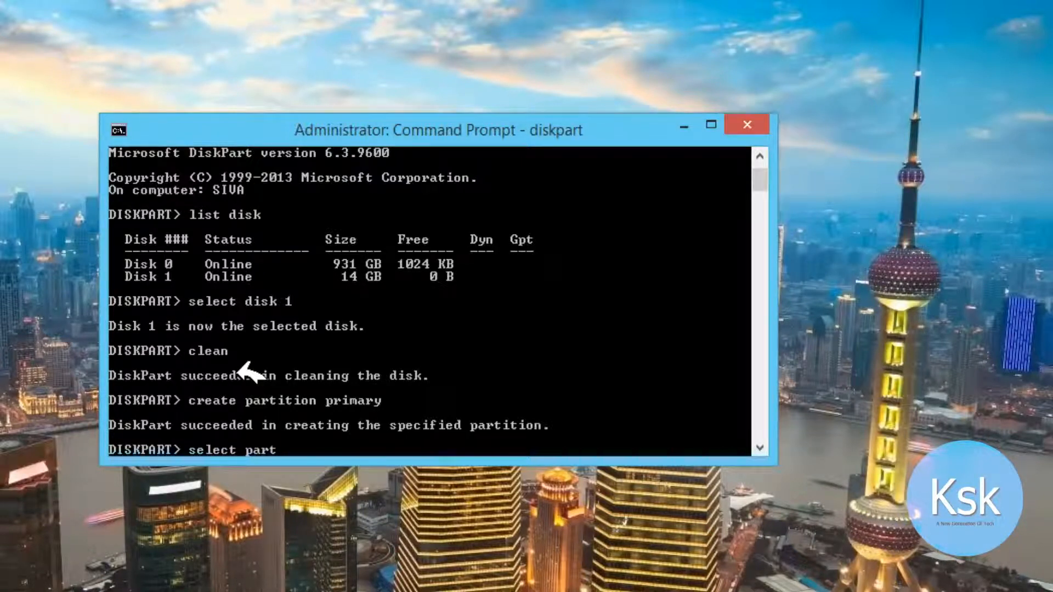
pyautogui.write('i')
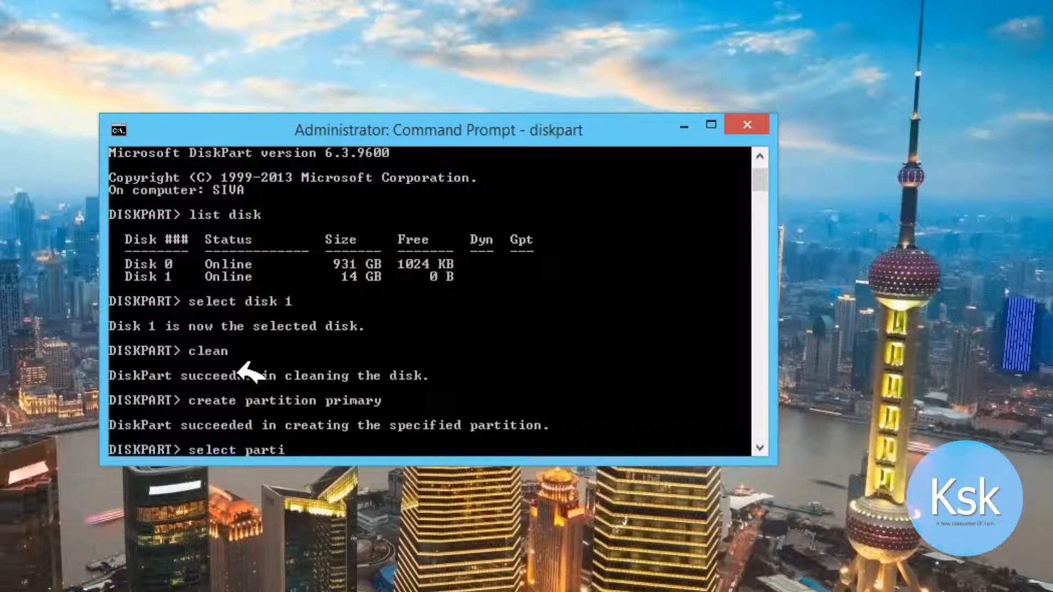
pyautogui.write('tion 1')
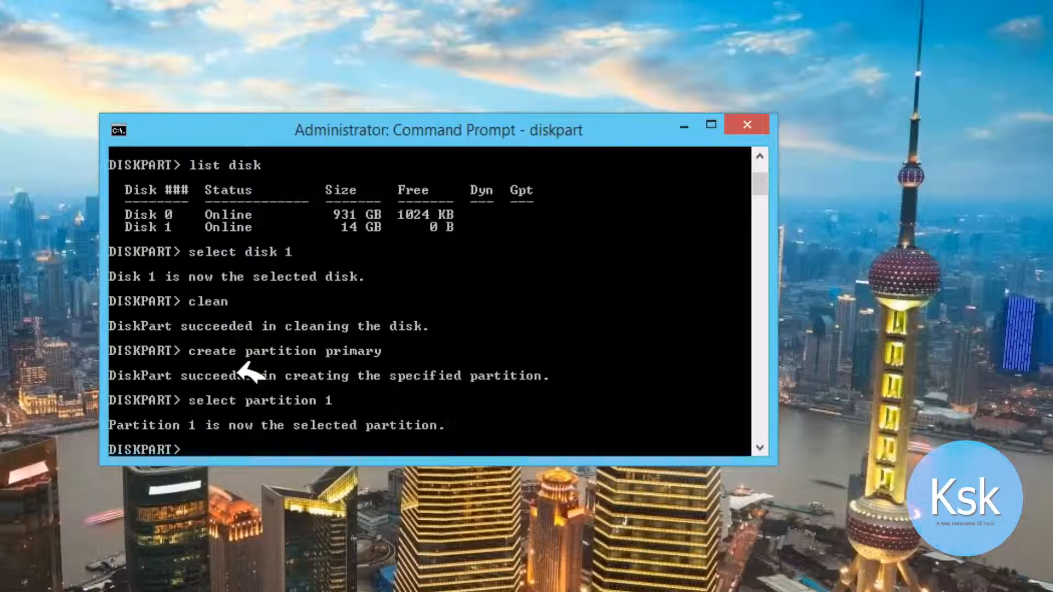
pyautogui.write('ac')
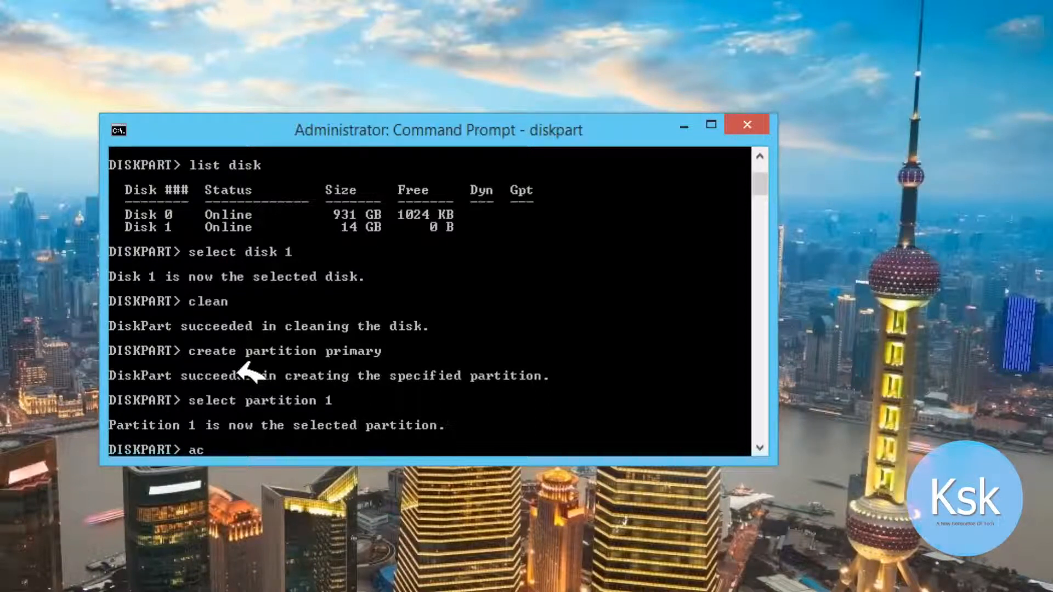
pyautogui.write('tive')
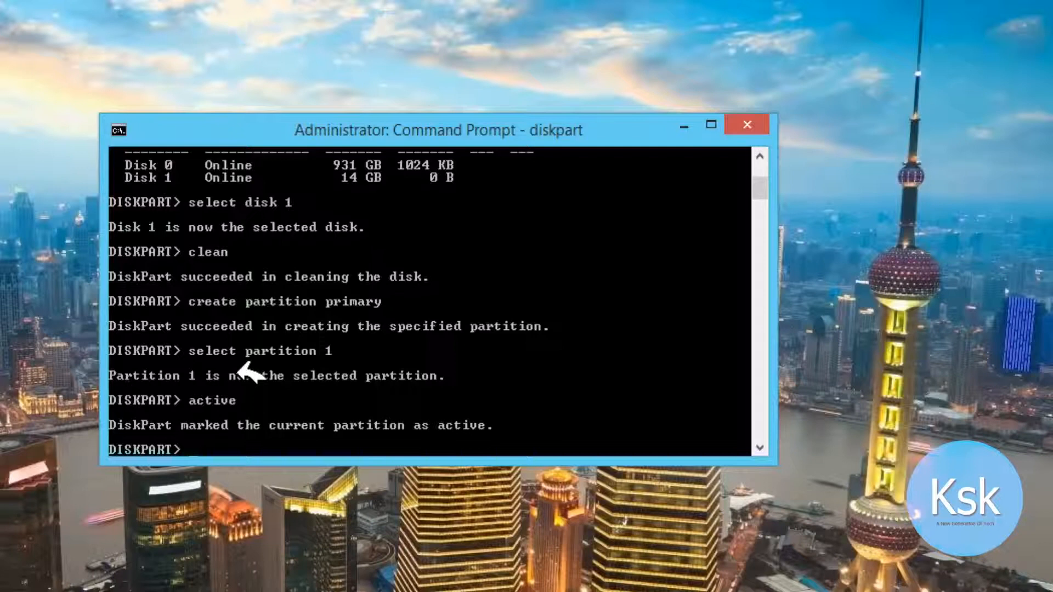
pyautogui.write('format')
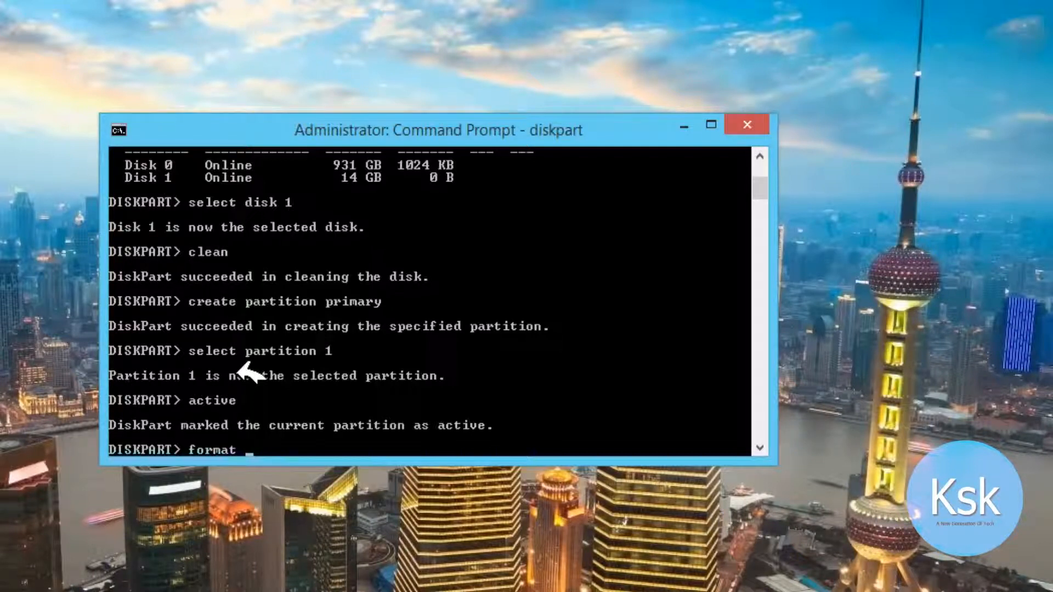
pyautogui.write('fs=ntfs quick')
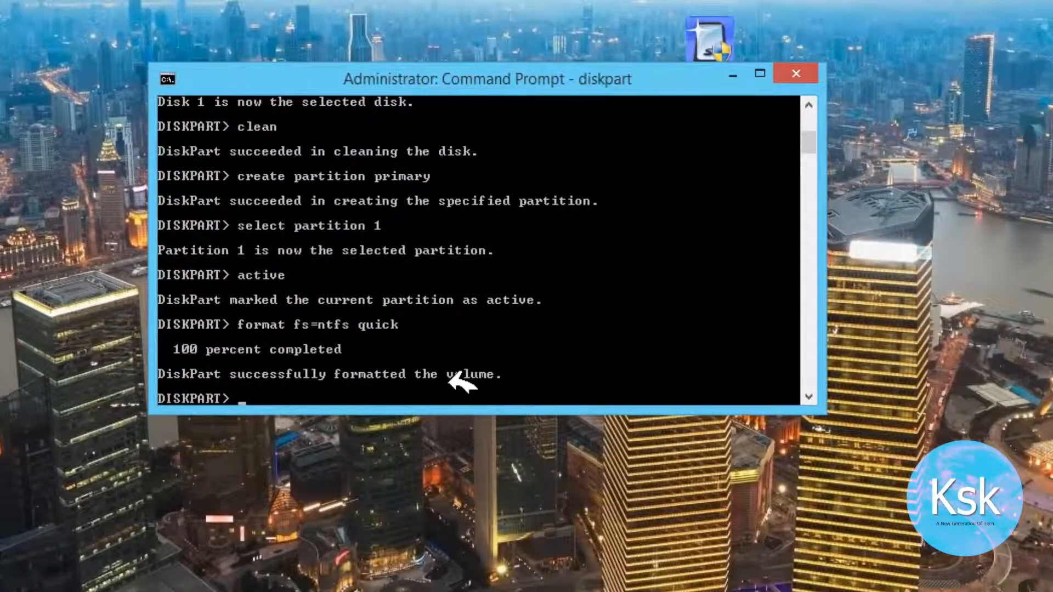
# Assign a drive letter to the new NTFS volume and exit DiskPart
pyautogui.write('assign')
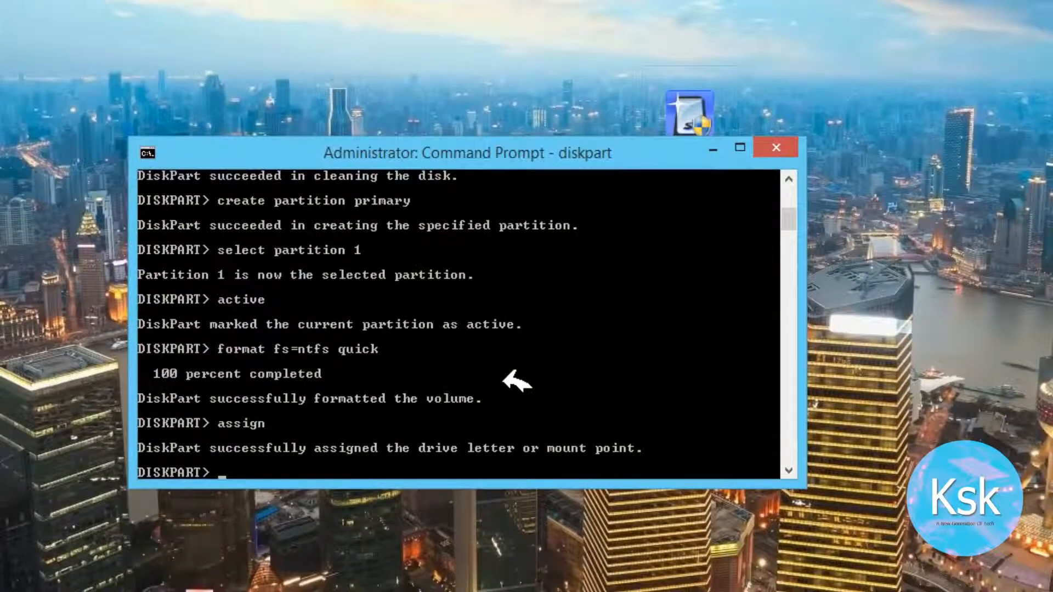
pyautogui.write('exit')
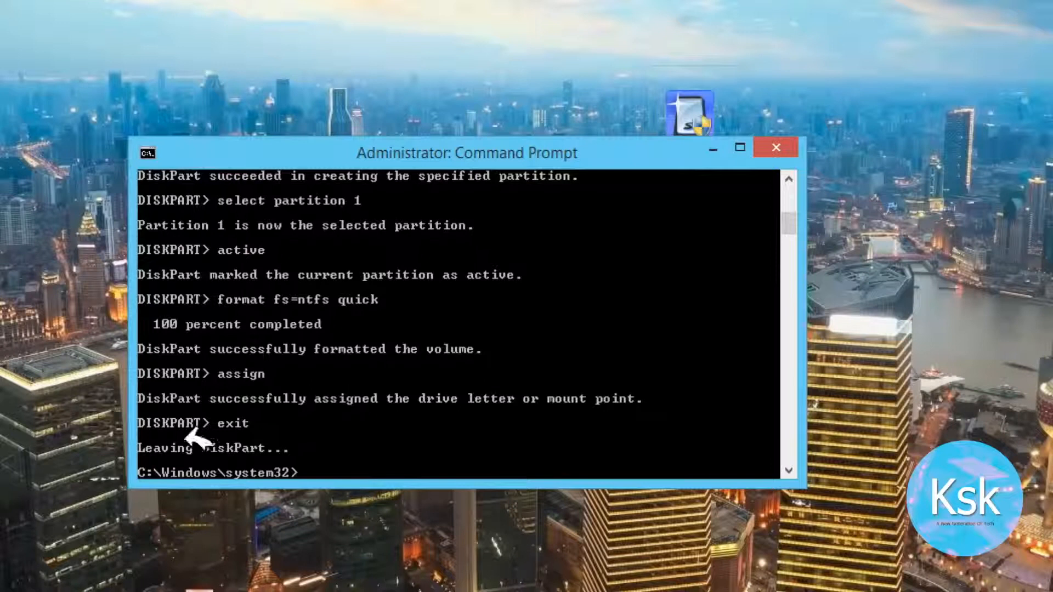
pyautogui.click(774, 147)
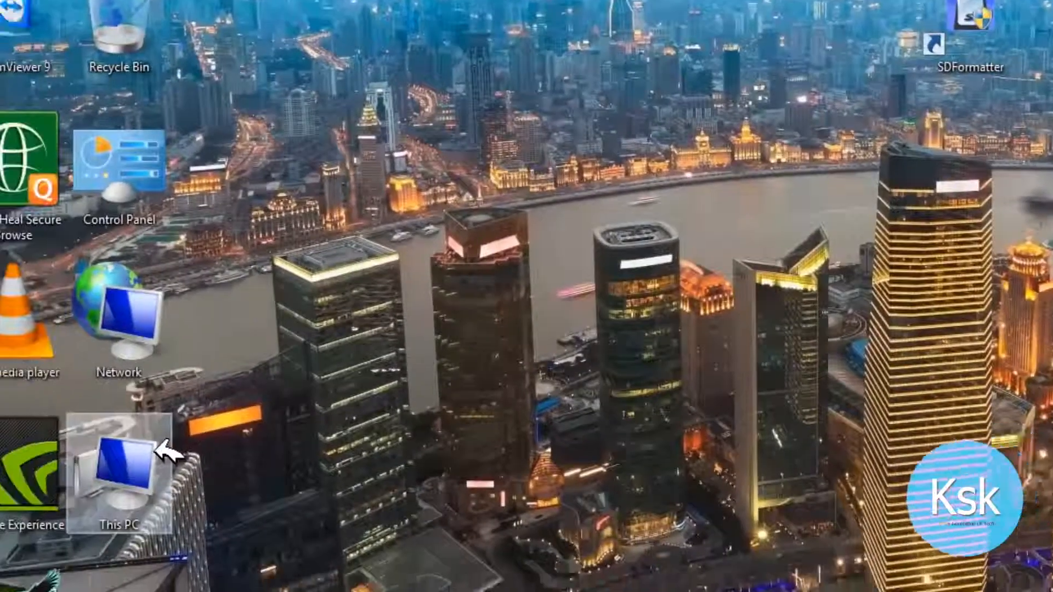
# Check This PC to confirm the Windows8 DVD is E: and the pendrive F:
pyautogui.doubleClick(119, 466)
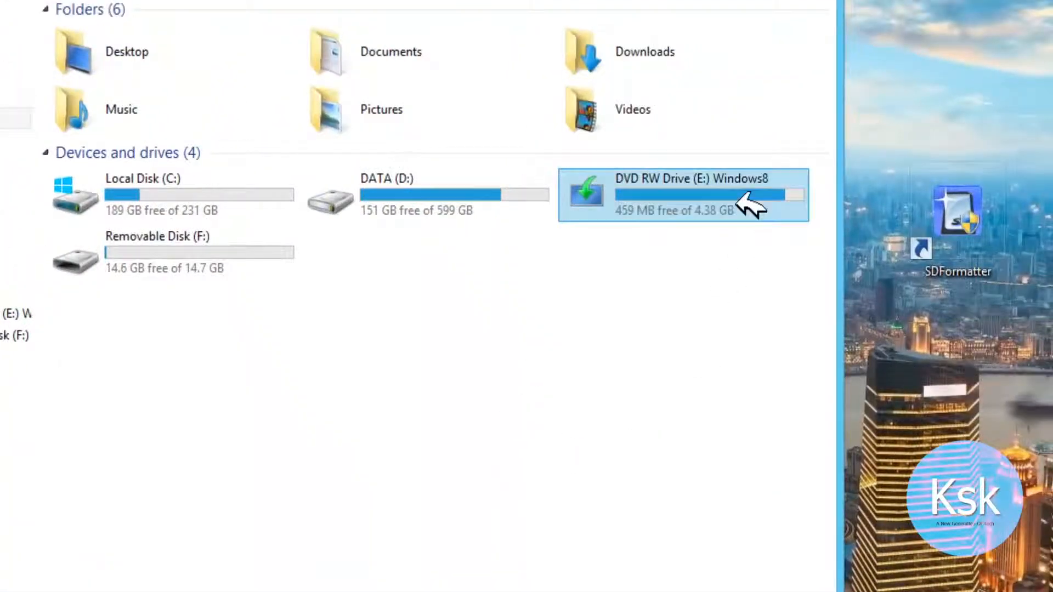
pyautogui.click(158, 252)
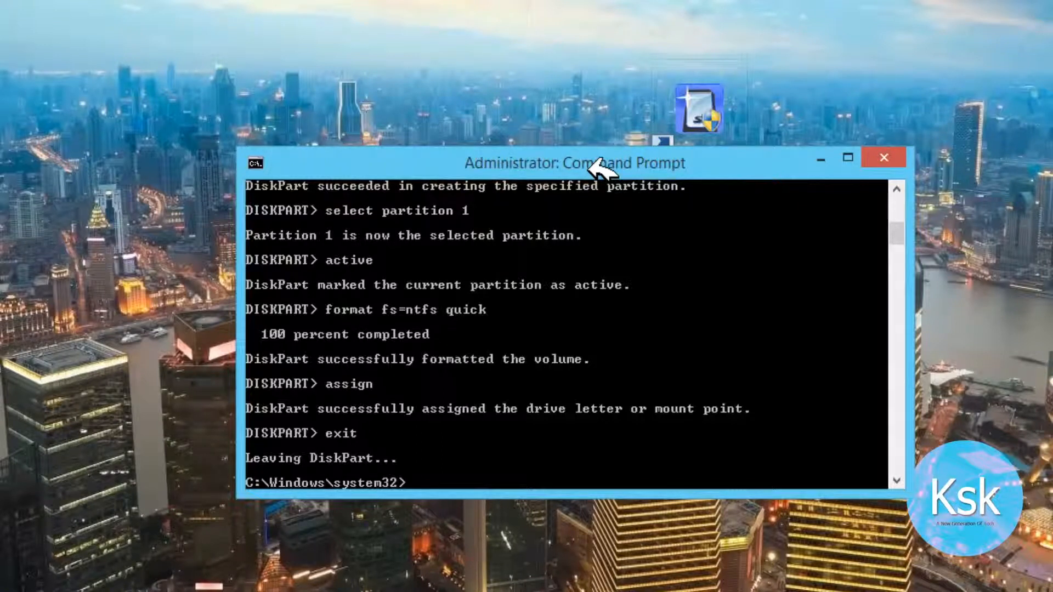
# Switch to E:\boot, list its files, and begin entering the bootsect.exe command
pyautogui.write('e:')
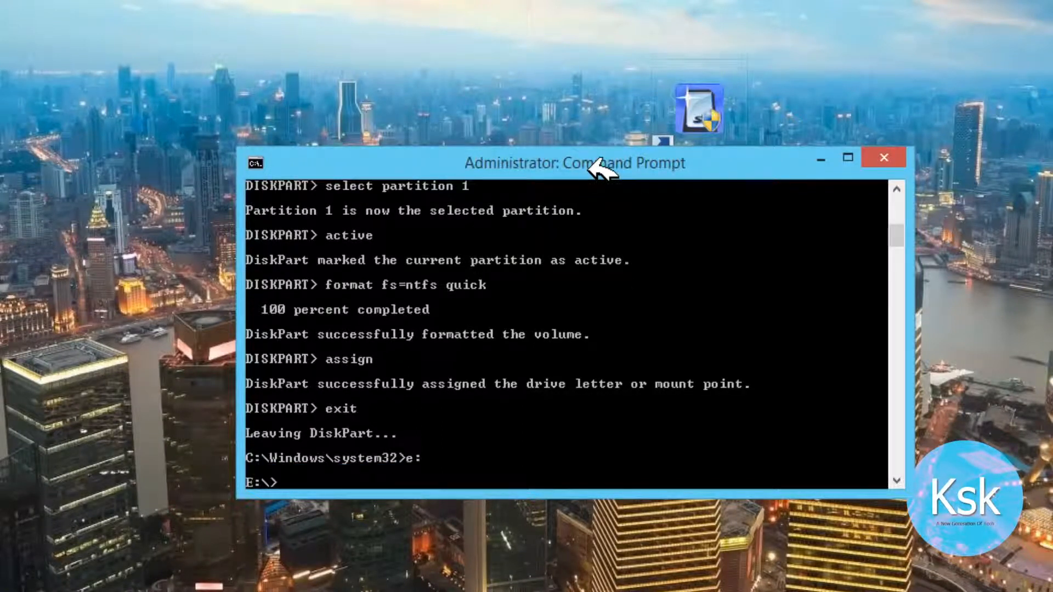
pyautogui.write('cd boot')
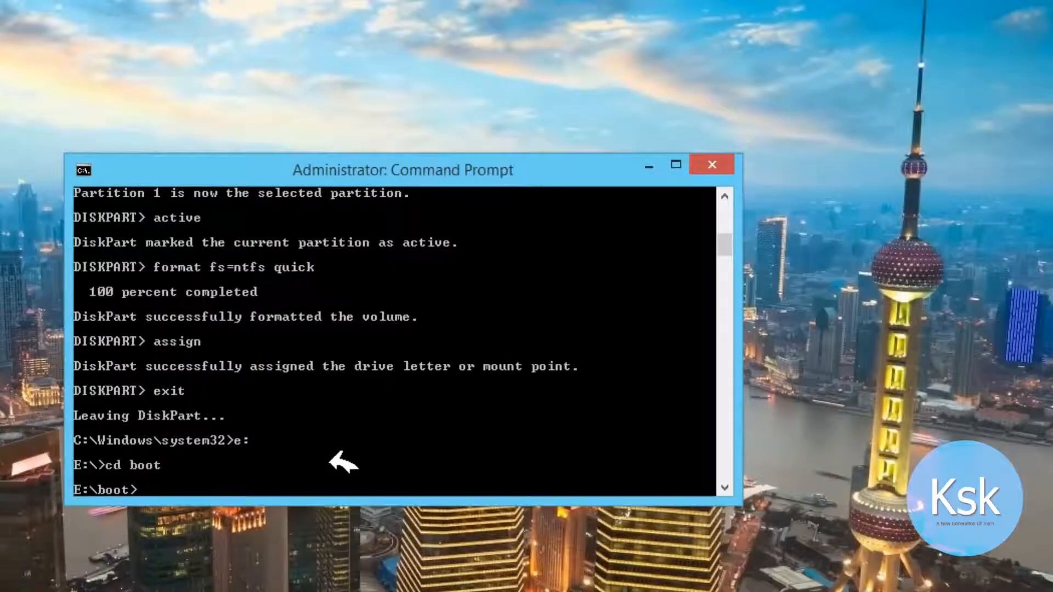
pyautogui.write('dir')
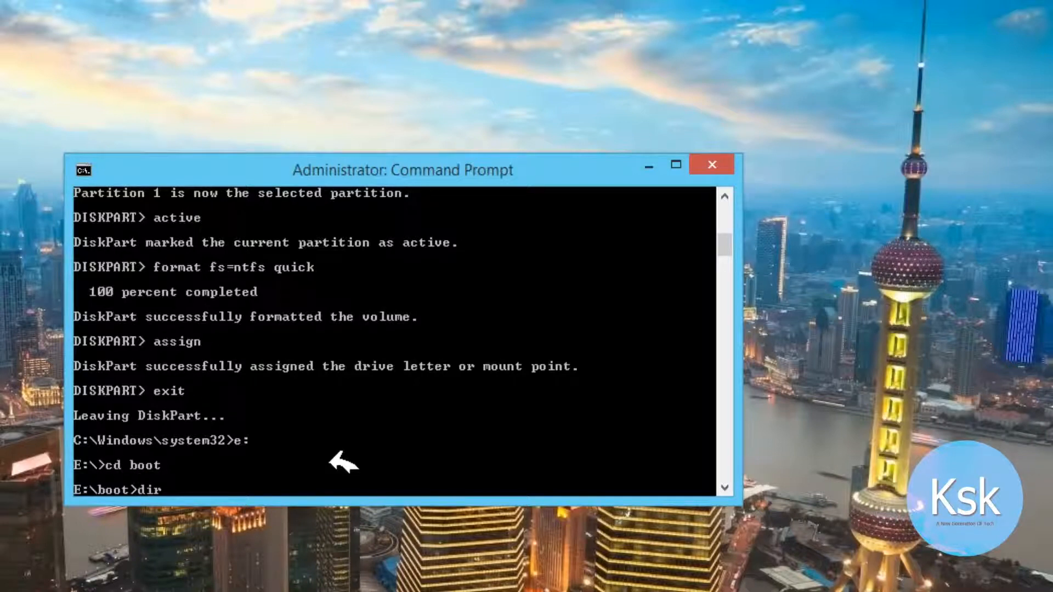
pyautogui.press('Return')
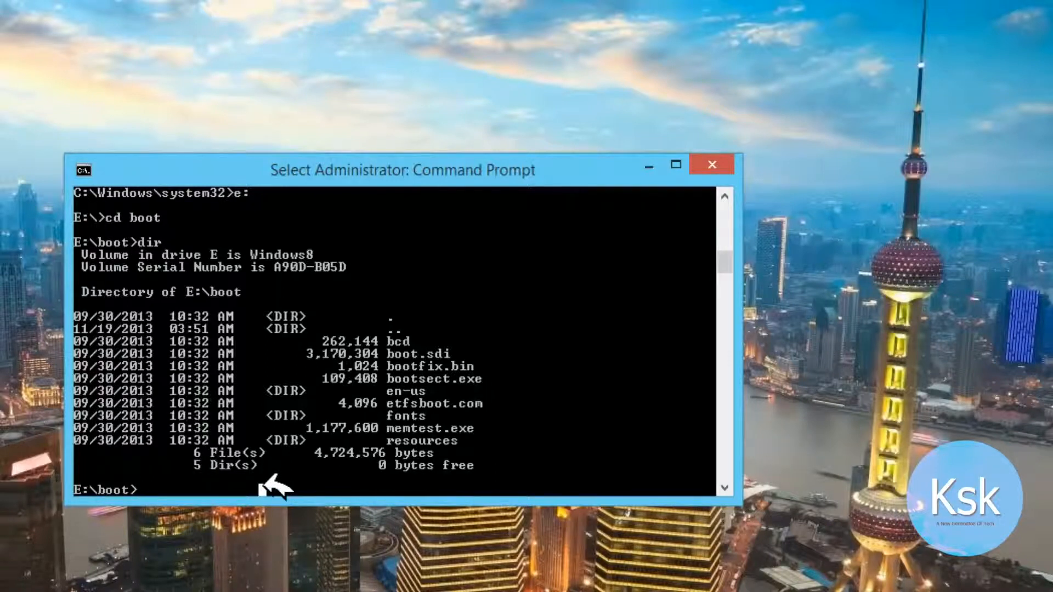
pyautogui.write('boot')
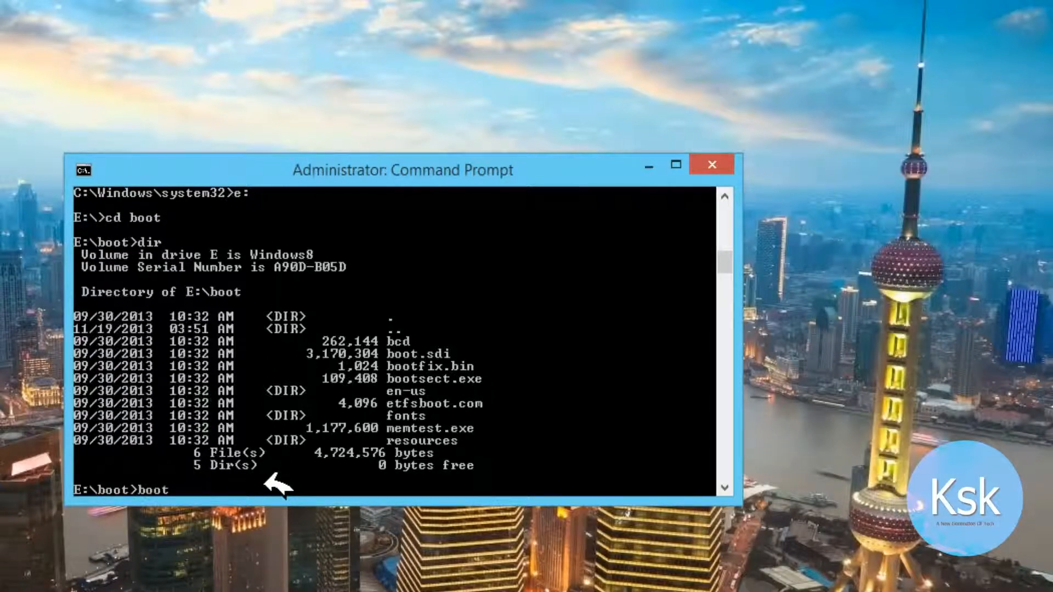
pyautogui.write('sect.ex')
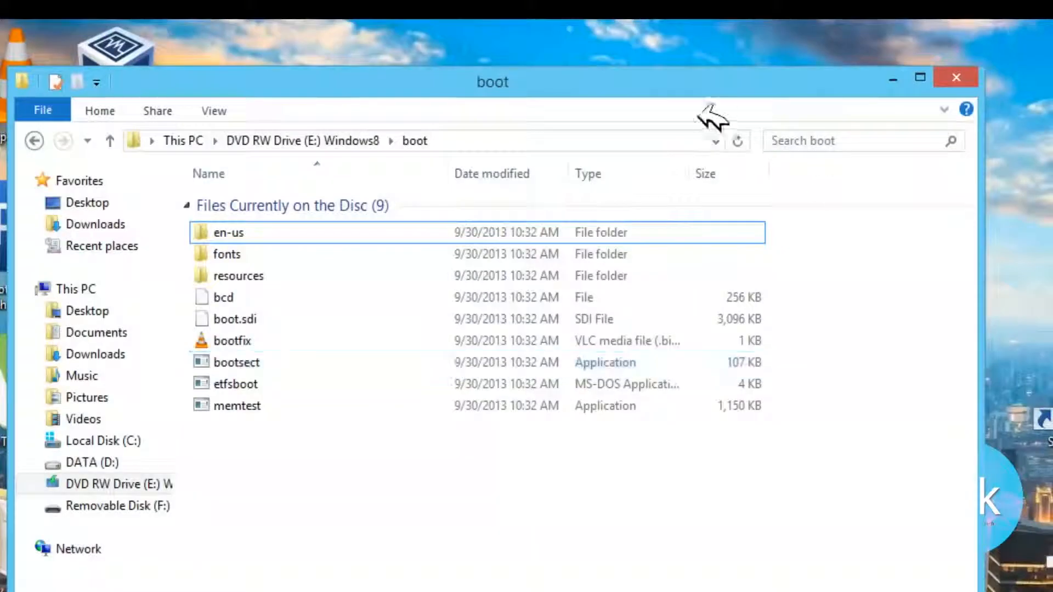
# Send all eight Windows8 DVD root items from drive E: to Removable Disk F:
pyautogui.click(75, 289)
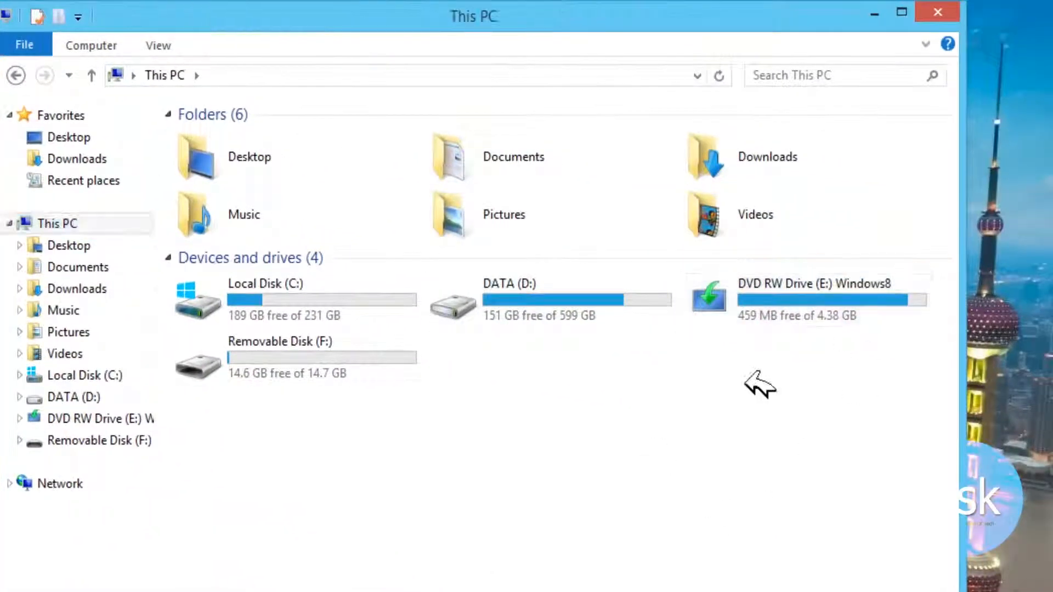
pyautogui.click(805, 299)
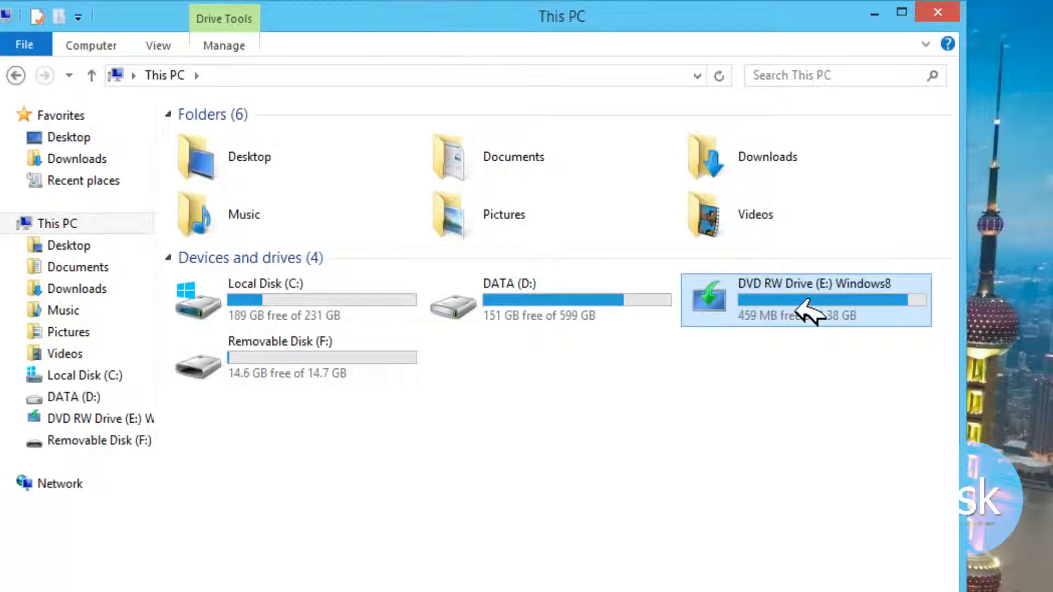
pyautogui.doubleClick(806, 299)
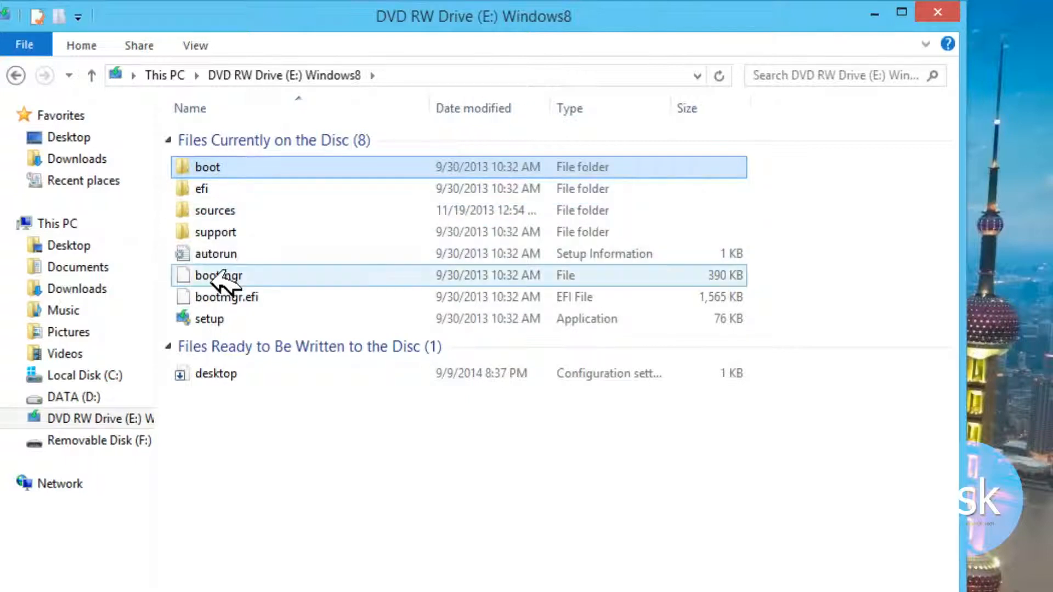
pyautogui.rightClick(217, 276)
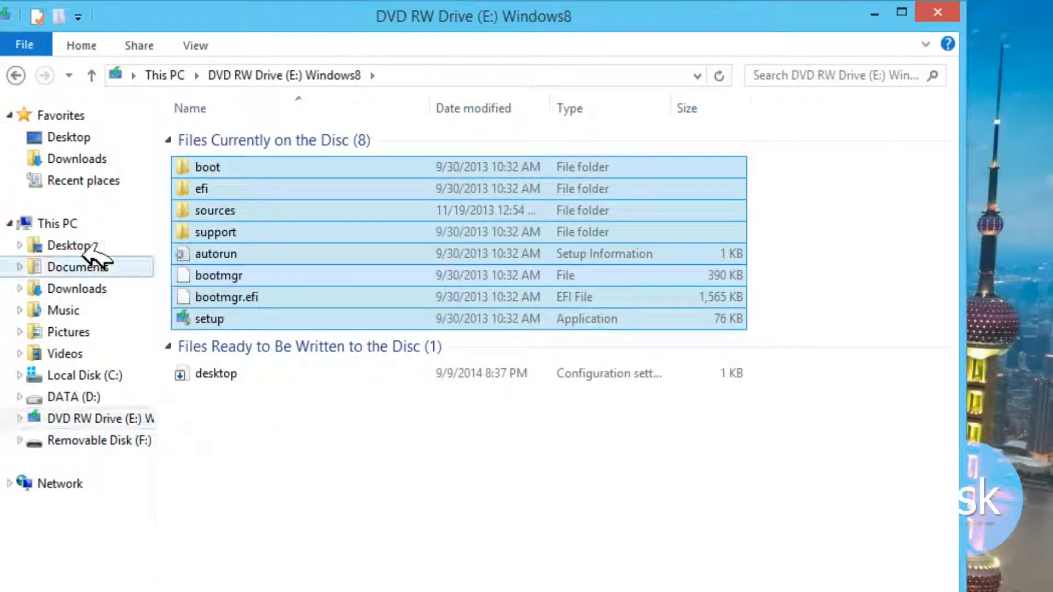
pyautogui.click(98, 440)
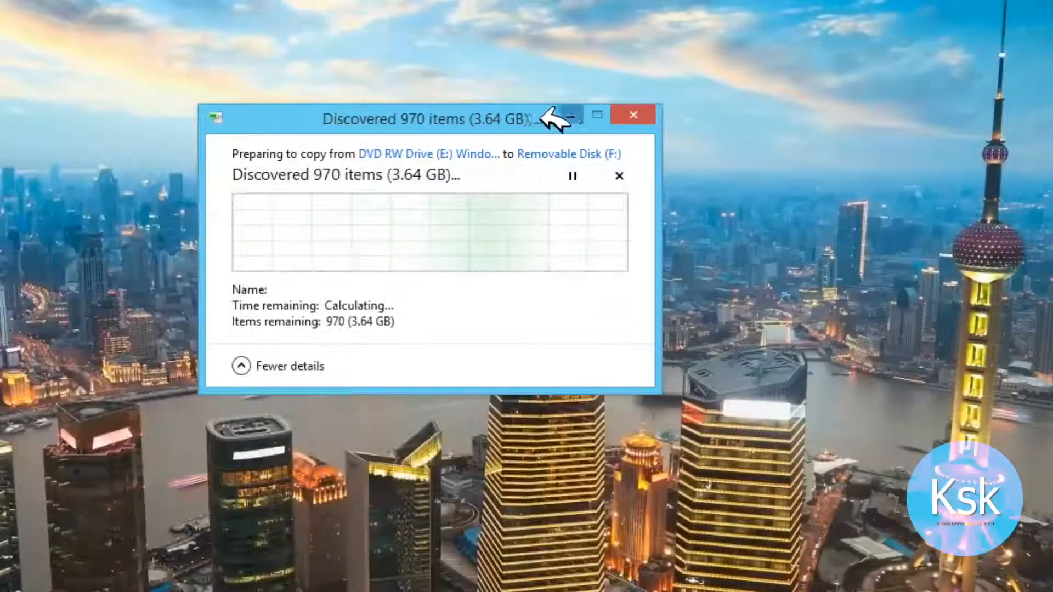
pyautogui.moveTo(429, 120); pyautogui.dragTo(437, 159)
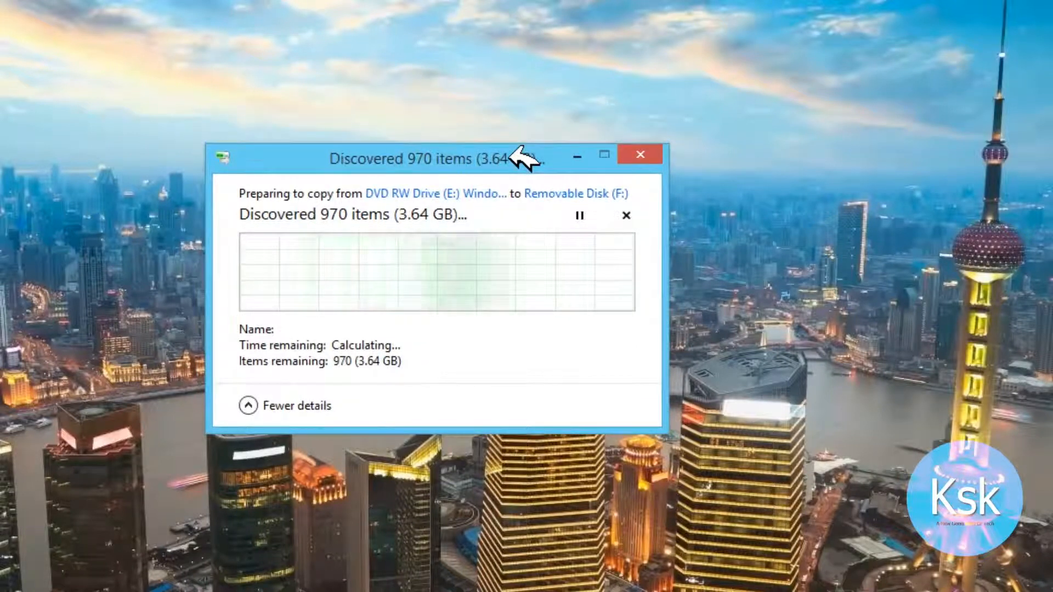